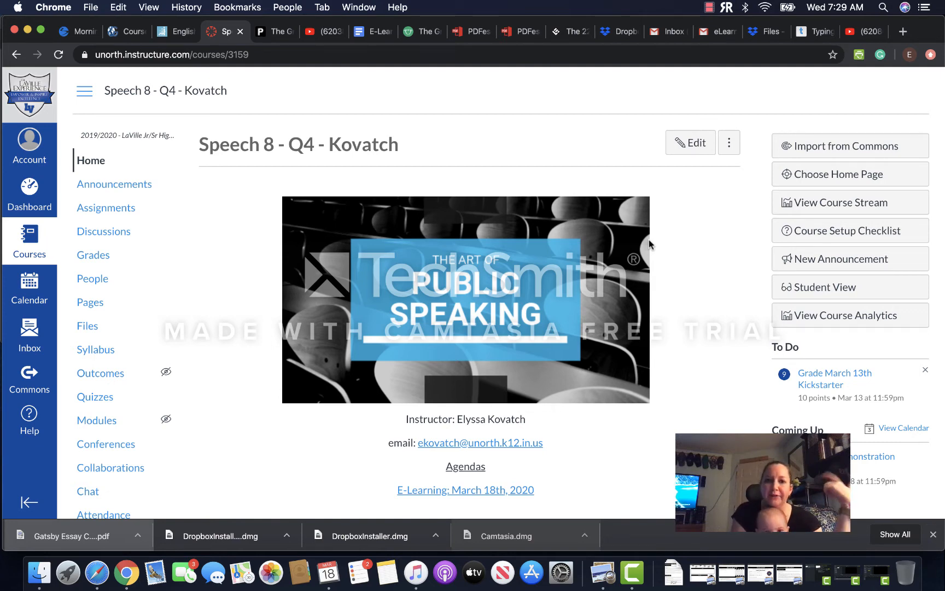
mouse_move(671, 181)
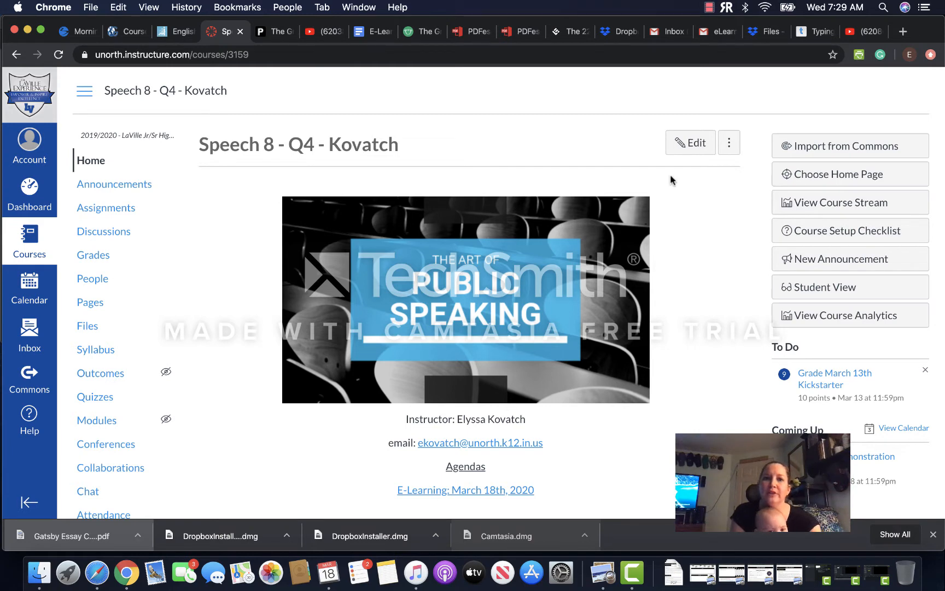
Step: Reach the E-Learning: March 18th, 2020 agenda from the Home page's Agendas list
scroll(down, 3)
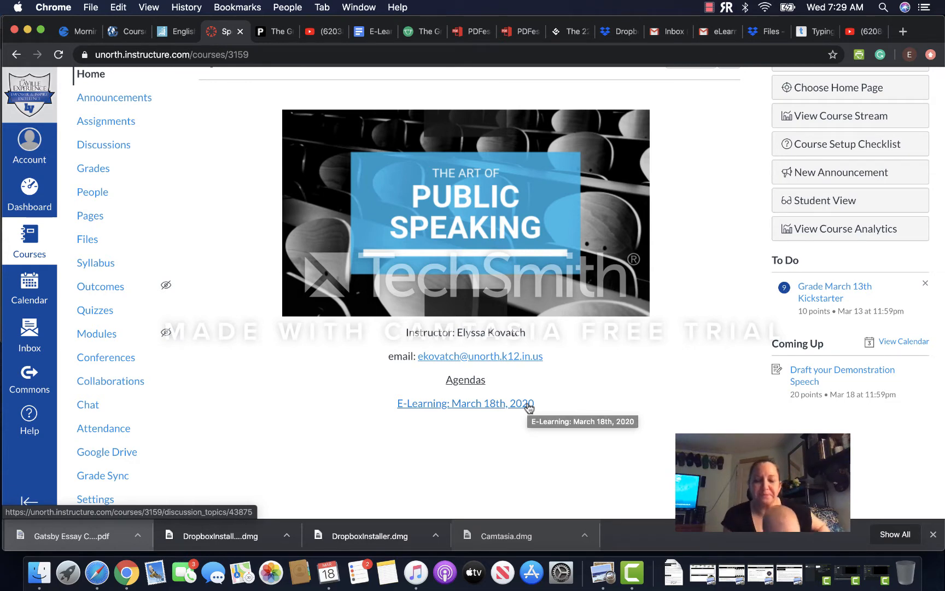
click(465, 404)
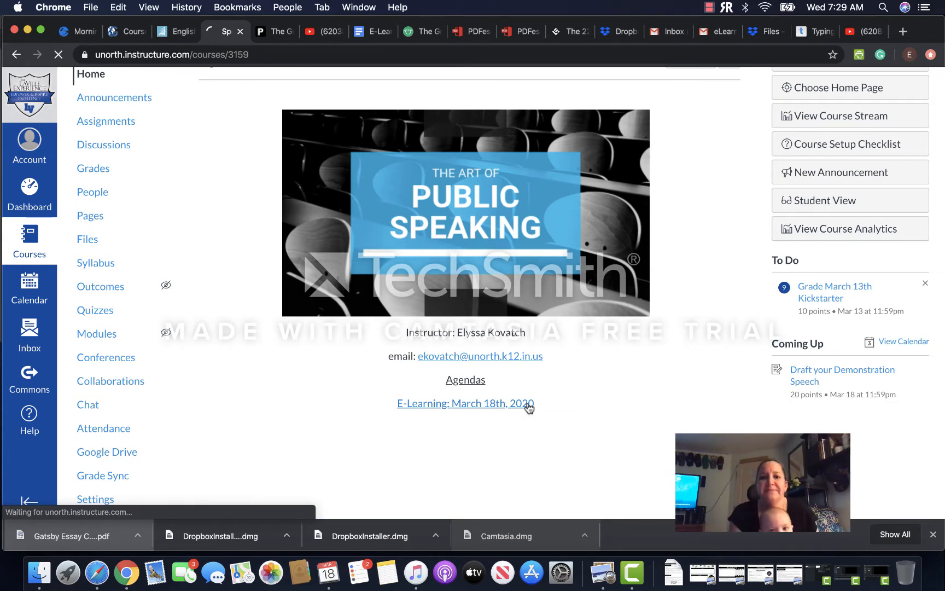
click(465, 404)
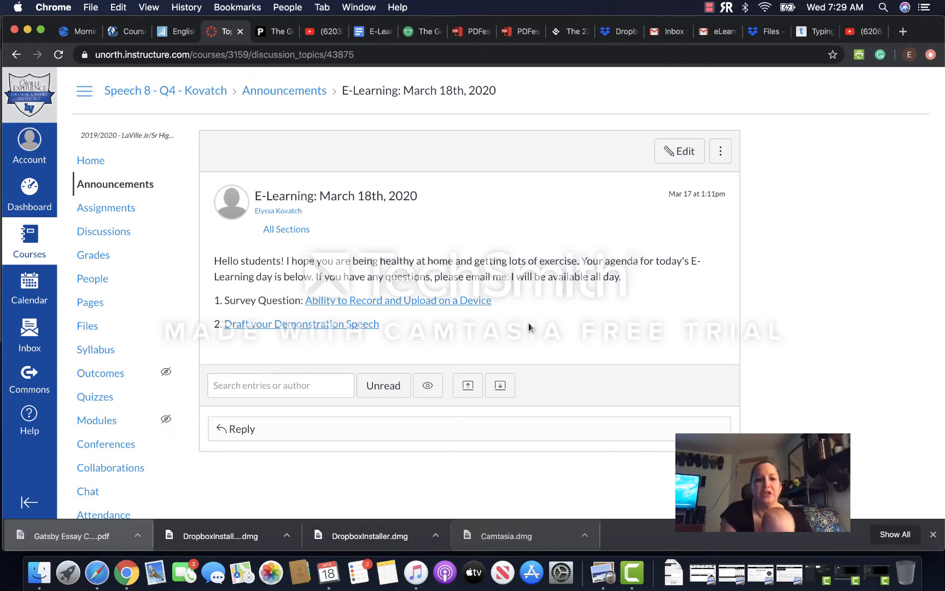
mouse_move(476, 299)
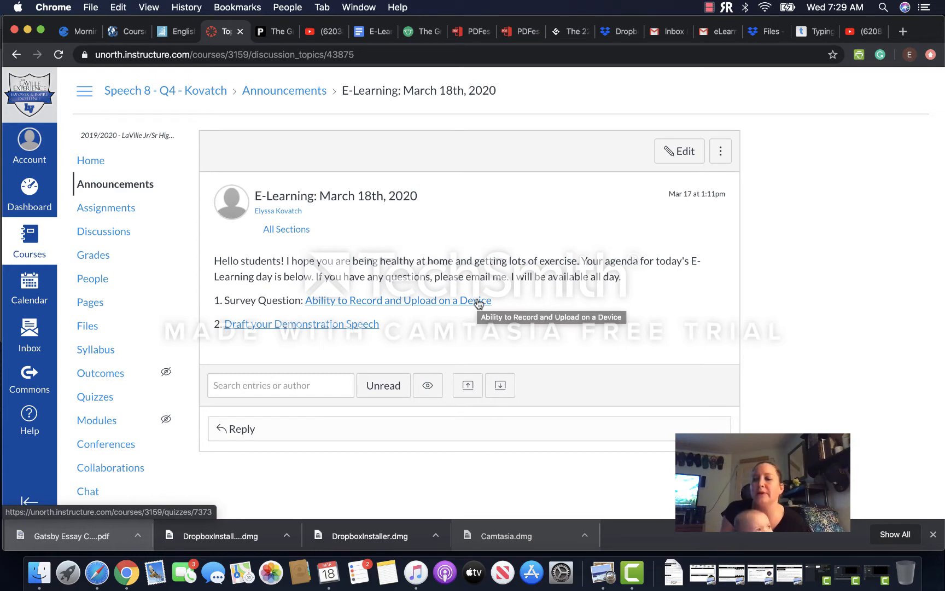
click(398, 299)
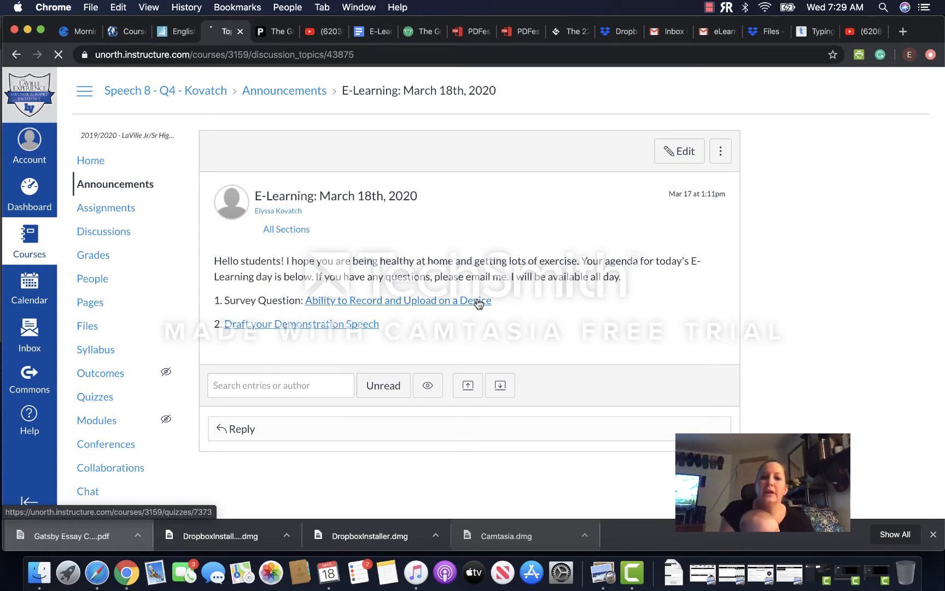
click(397, 299)
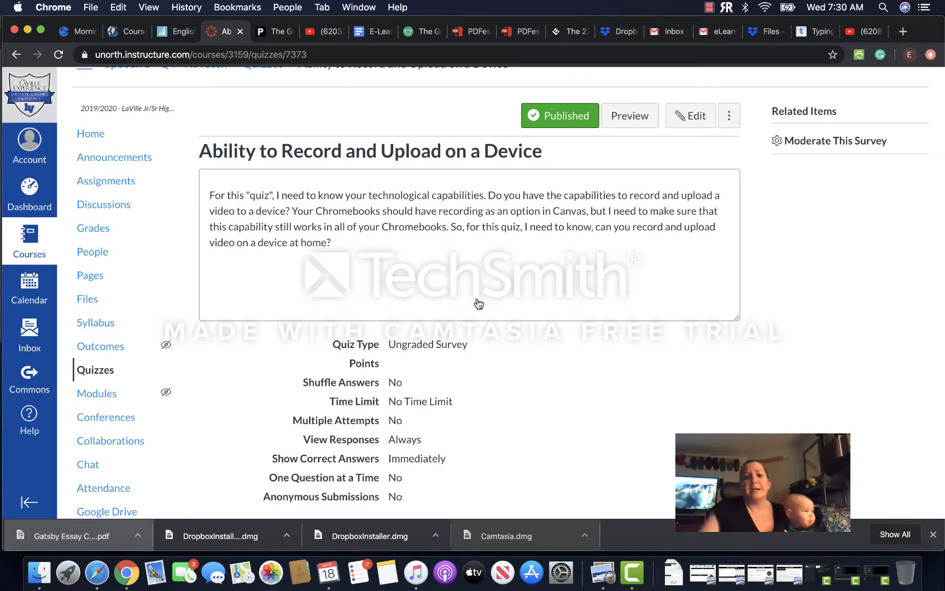
mouse_move(93, 228)
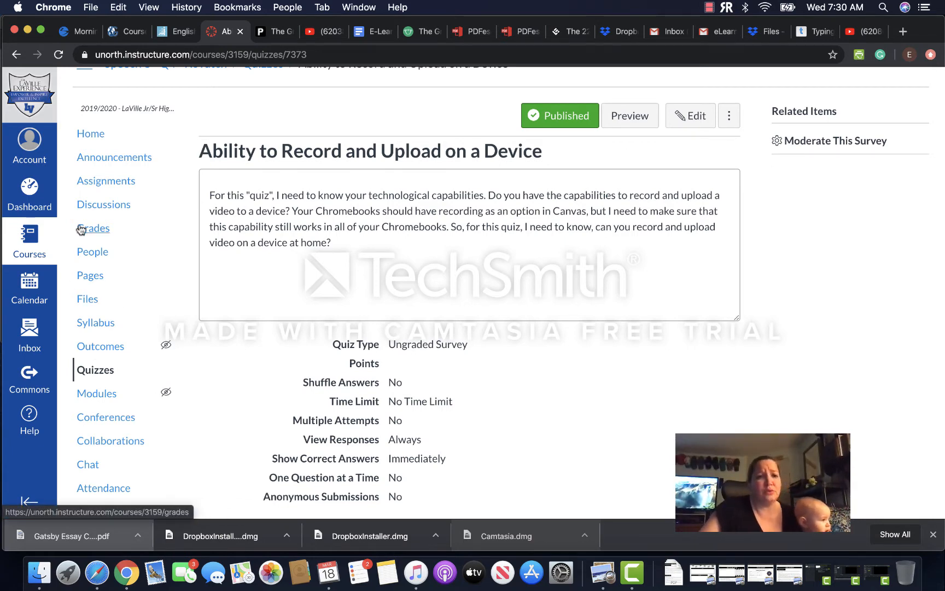
click(113, 156)
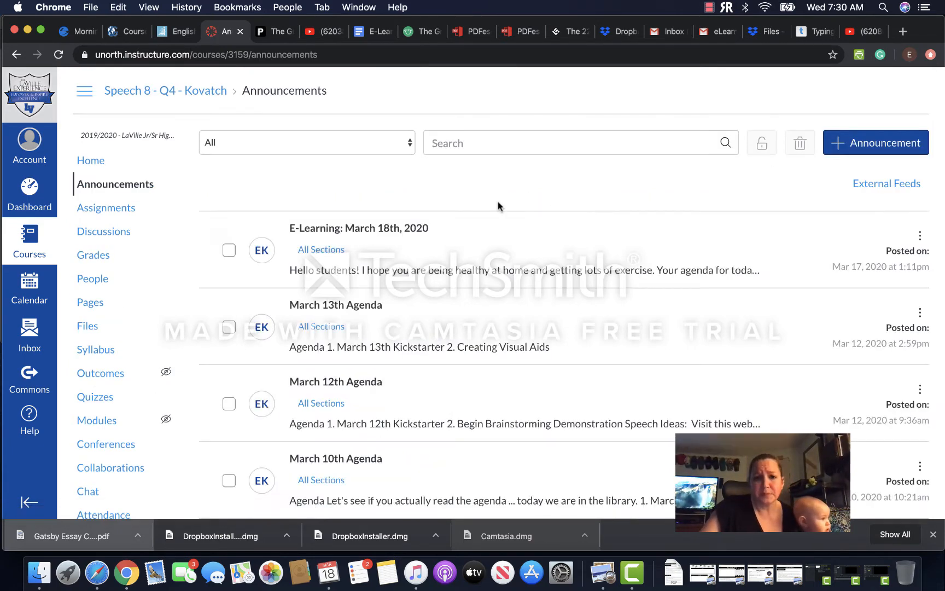
click(358, 227)
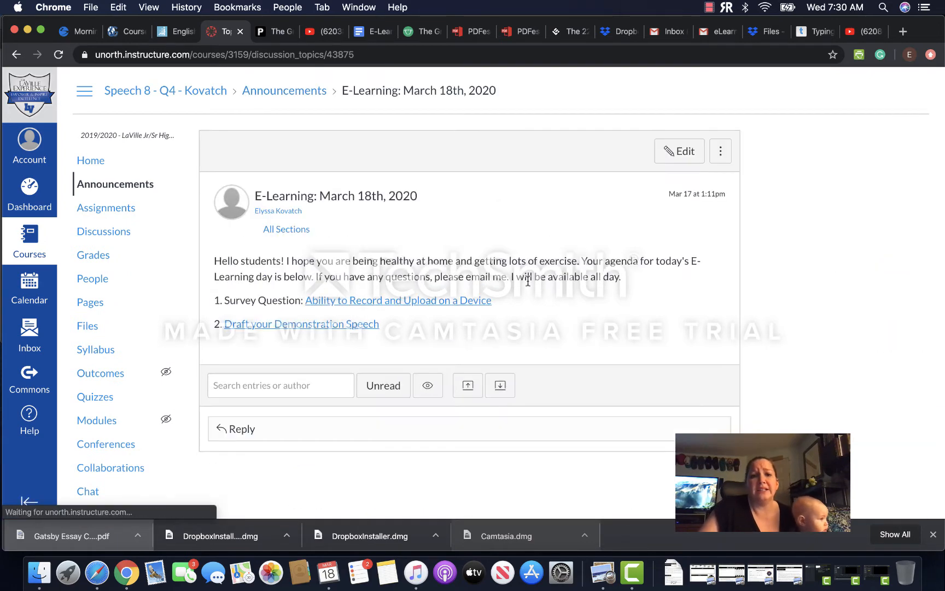
Step: Reach the Draft your Demonstration Speech assignment from the announcement's link
click(301, 323)
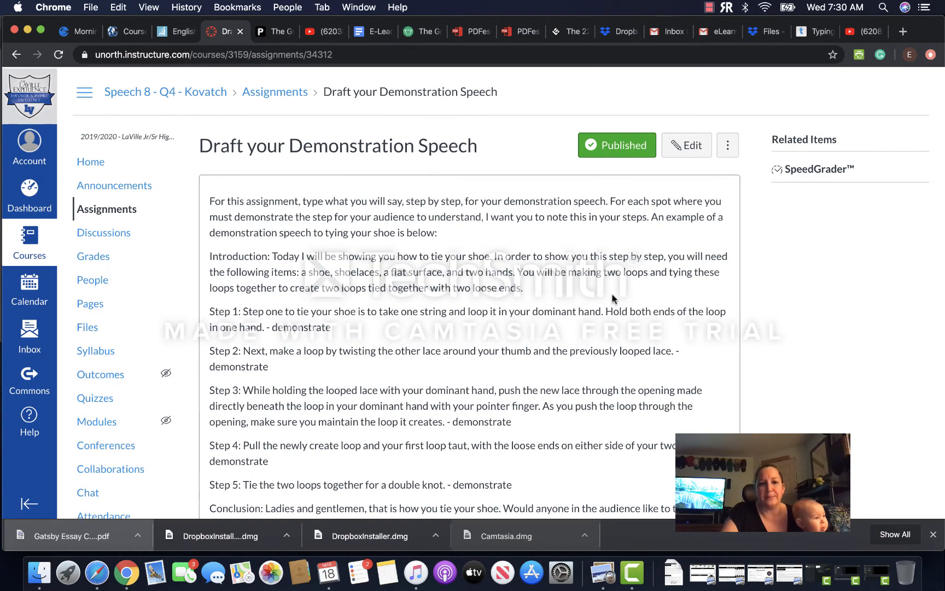
scroll(down, 3)
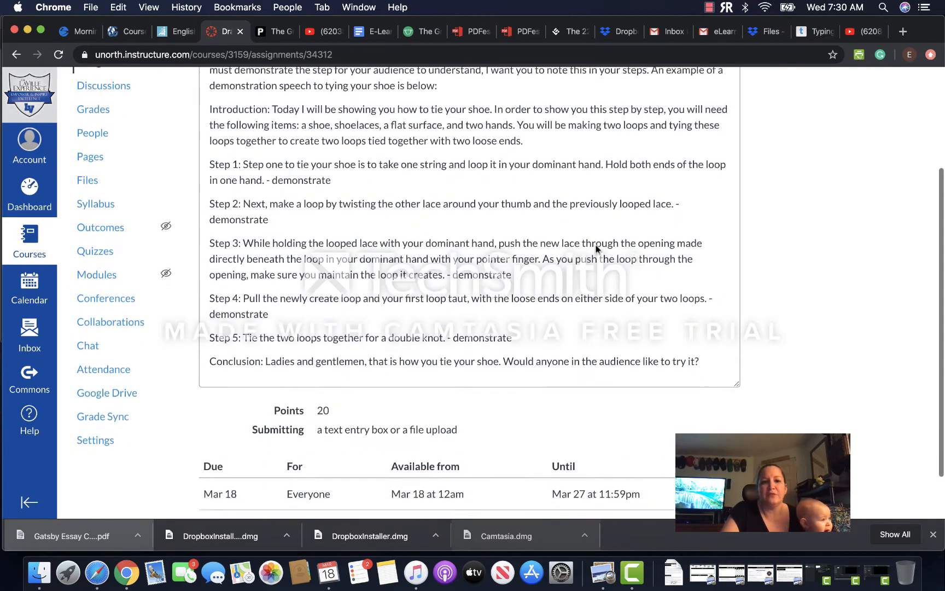
scroll(up, 3)
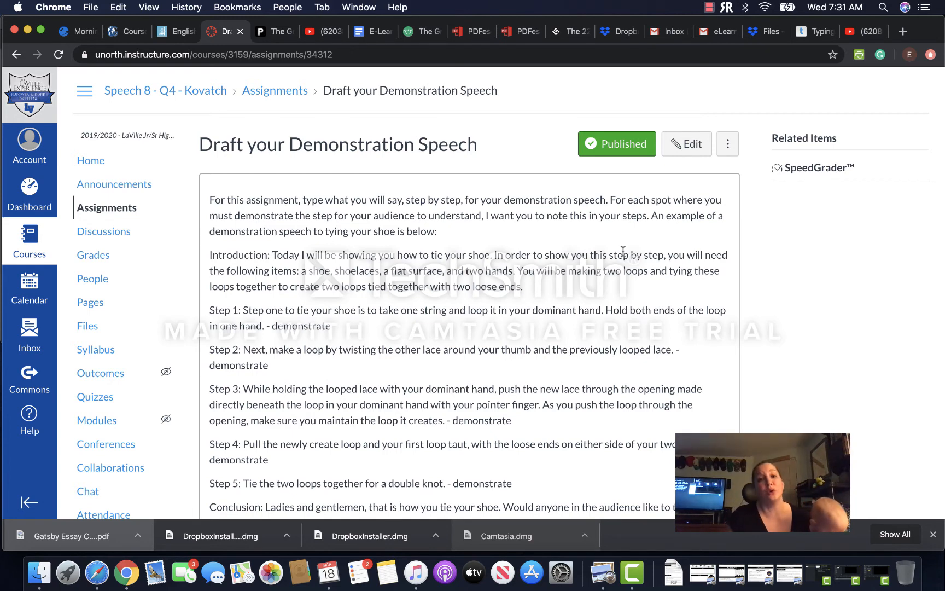
mouse_move(277, 326)
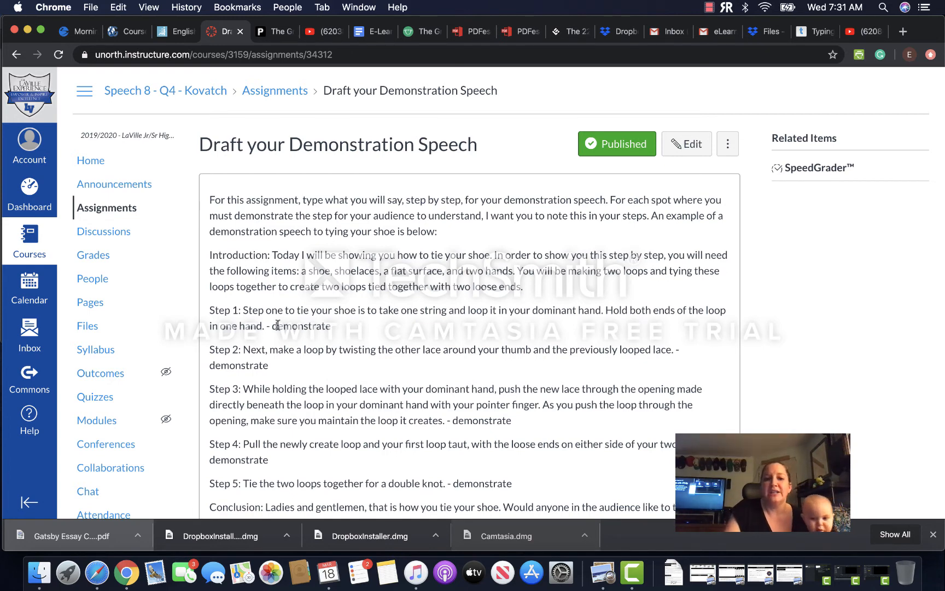
scroll(down, 3)
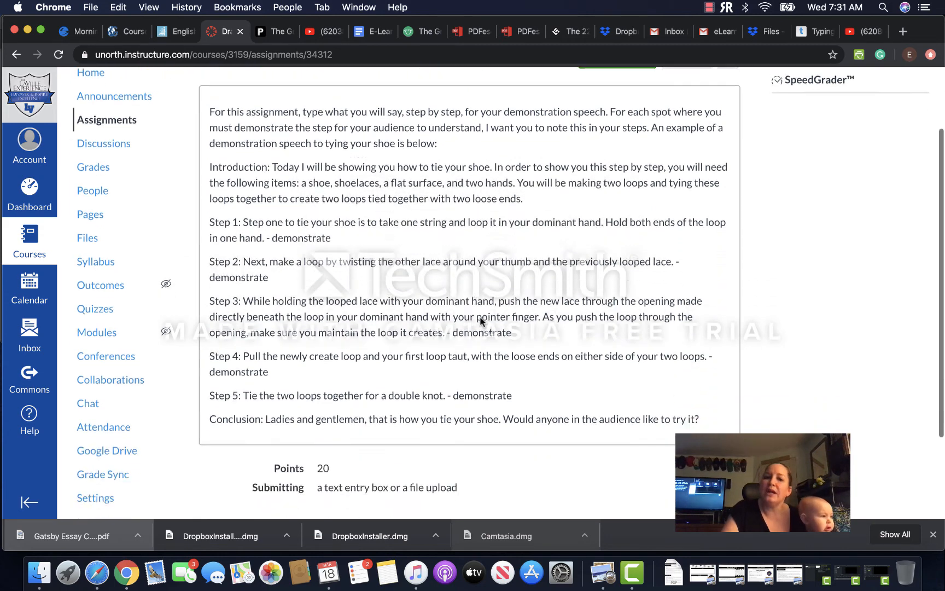
scroll(down, 3)
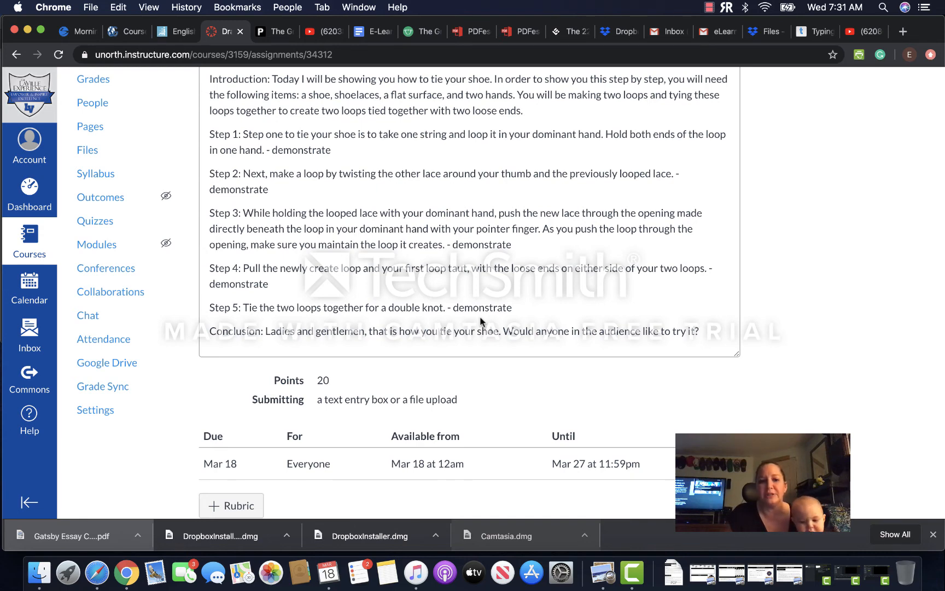
scroll(up, 3)
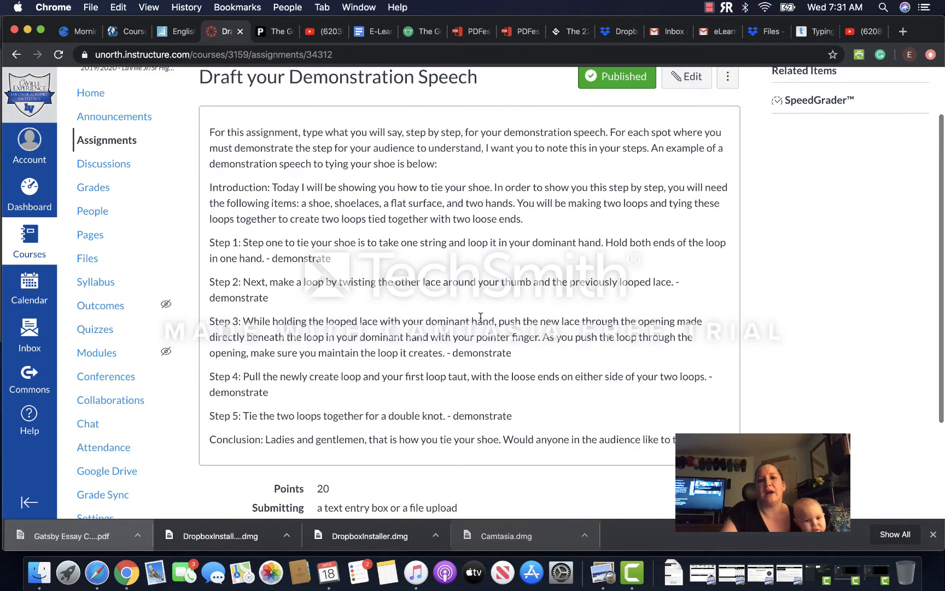
scroll(up, 3)
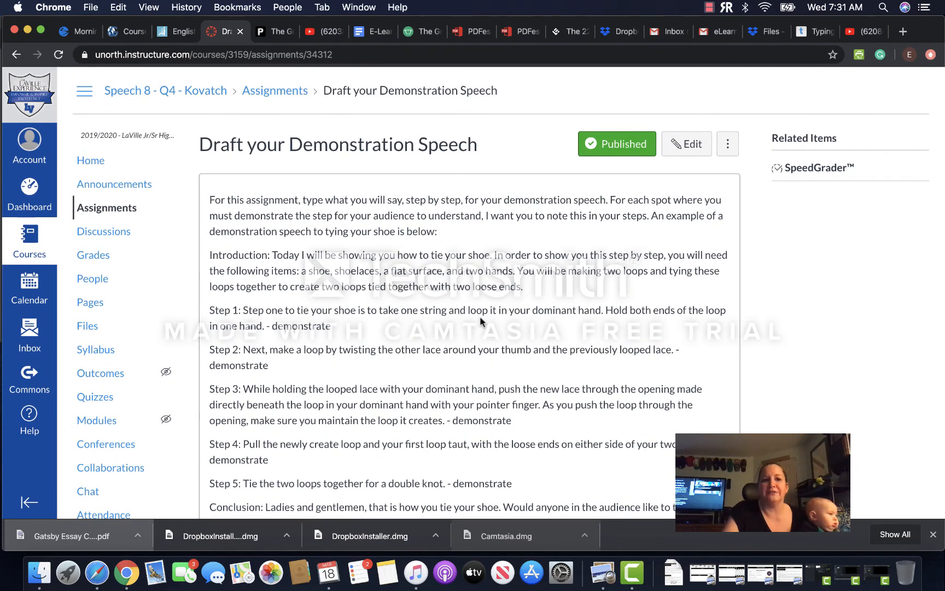
scroll(up, 3)
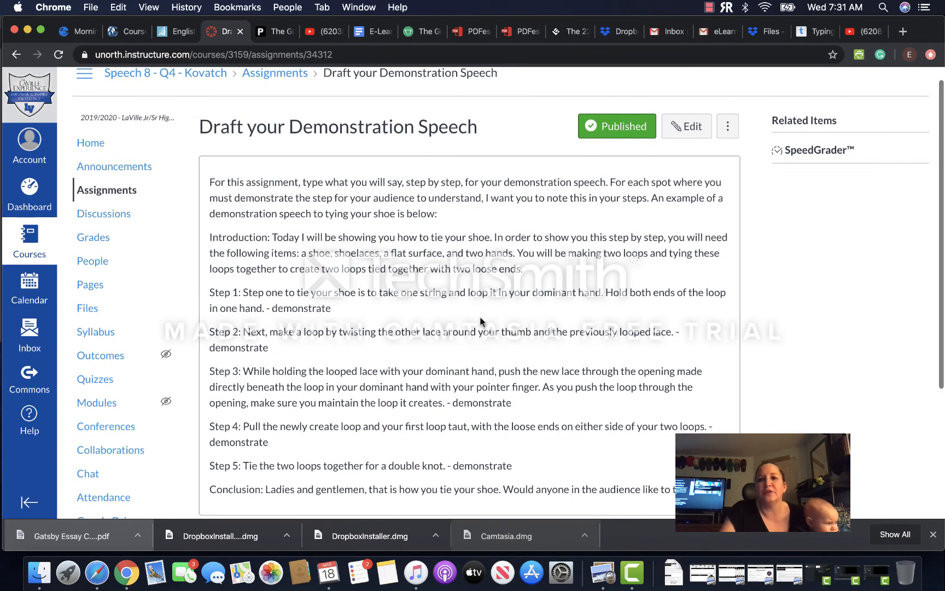
scroll(down, 3)
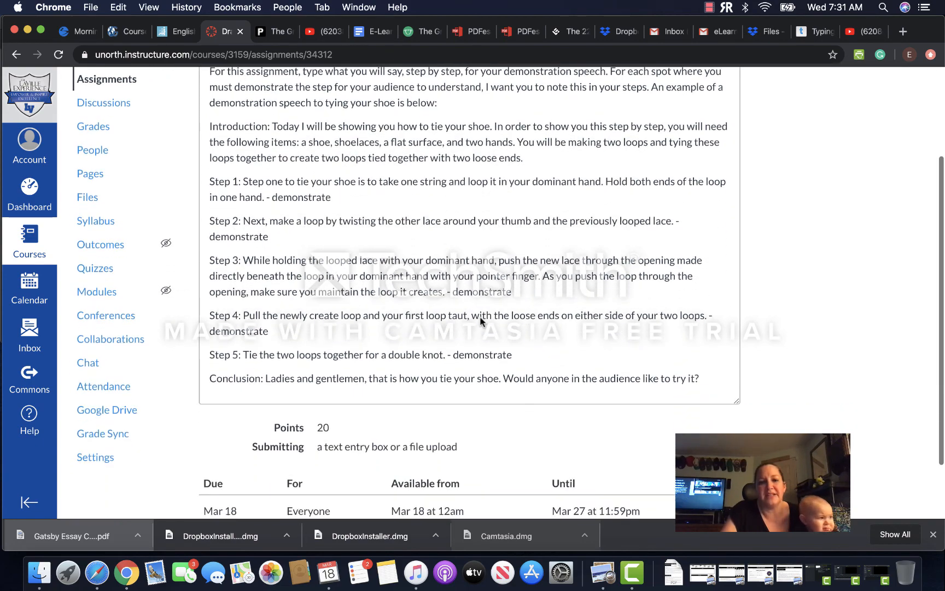